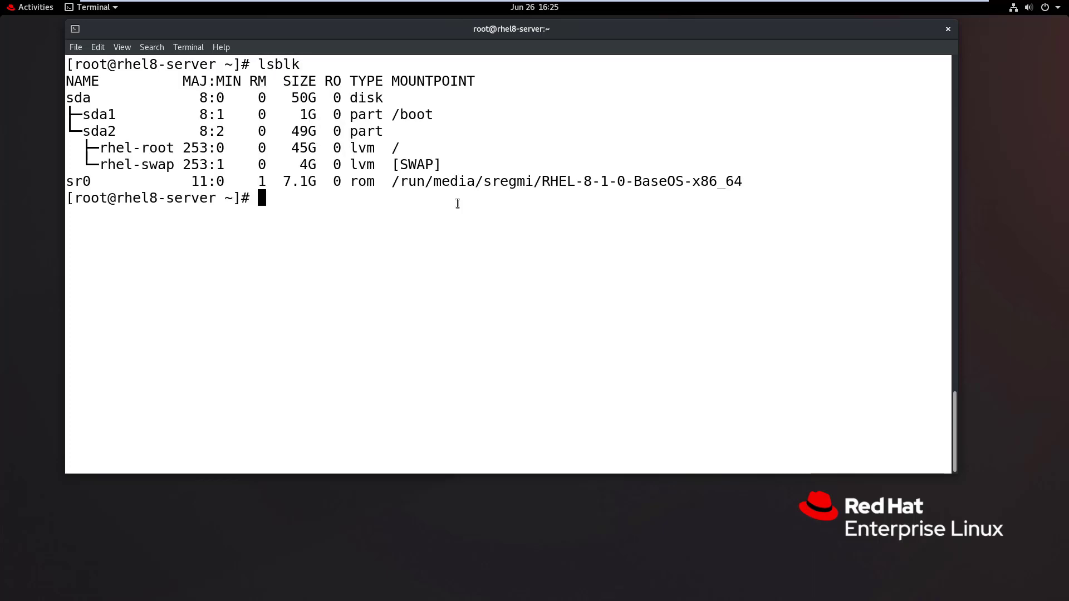
# List the root directory with 'ls /' to confirm /dvdinstall exists, then copy the sr0 device name
pyautogui.doubleClick(78, 180)
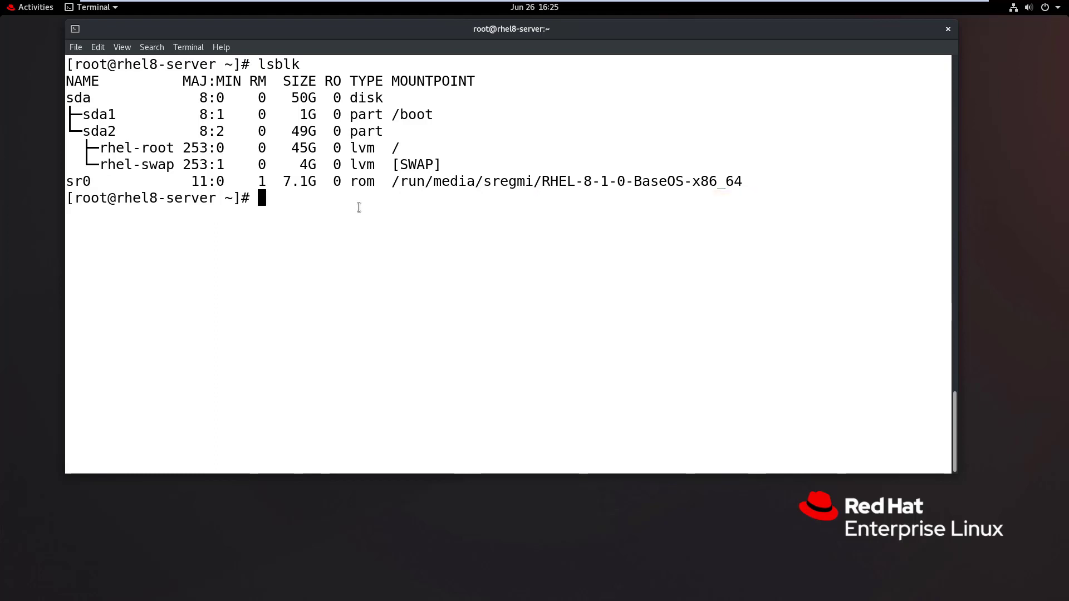
pyautogui.write('ls')
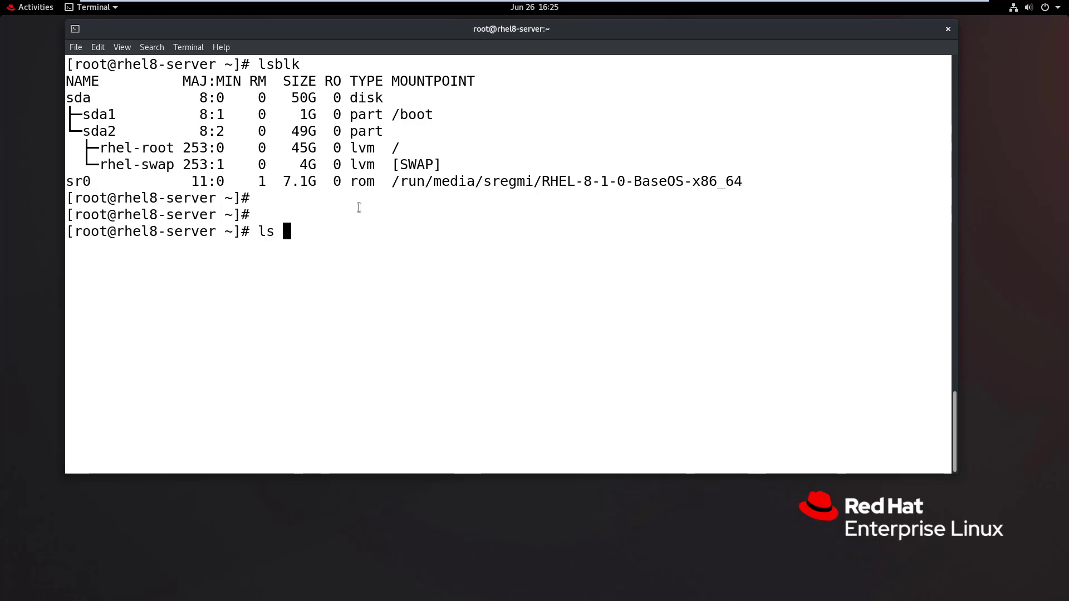
pyautogui.write('/')
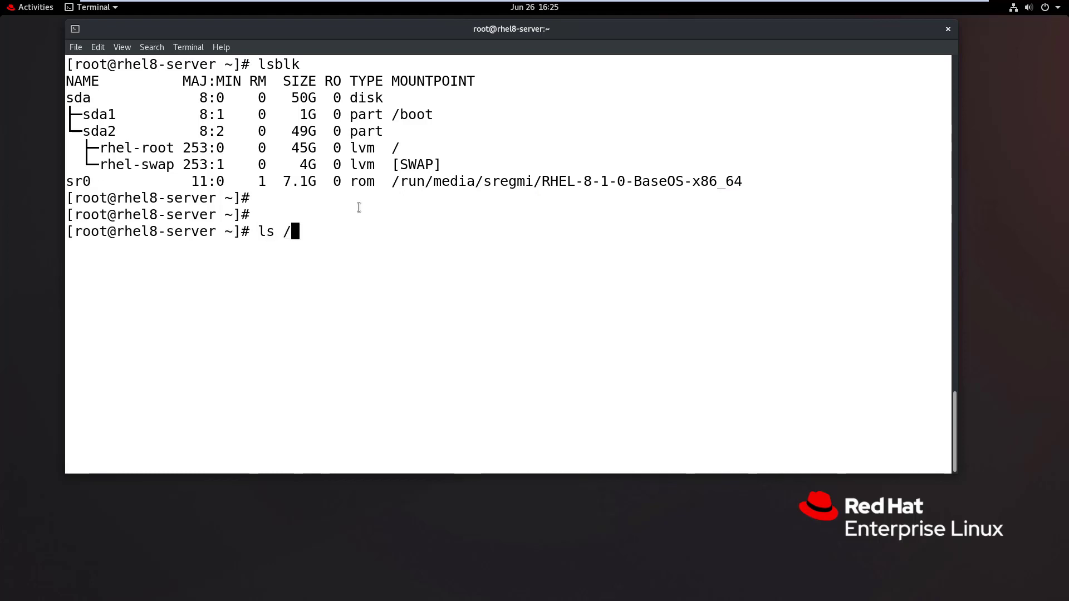
pyautogui.write('" "')
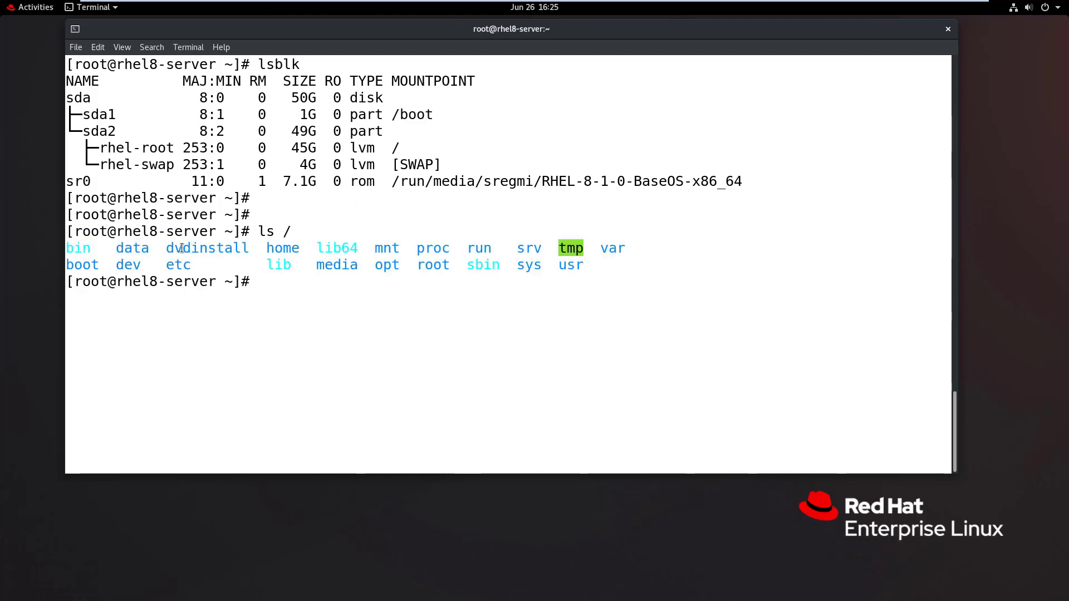
pyautogui.doubleClick(207, 248)
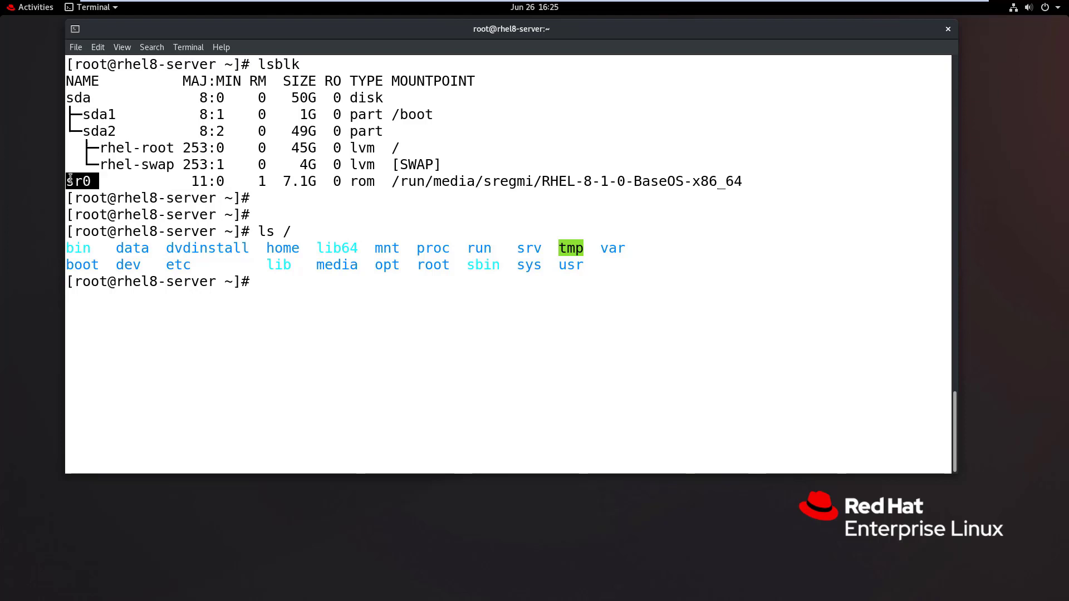
pyautogui.doubleClick(200, 247)
pyautogui.write('blk')
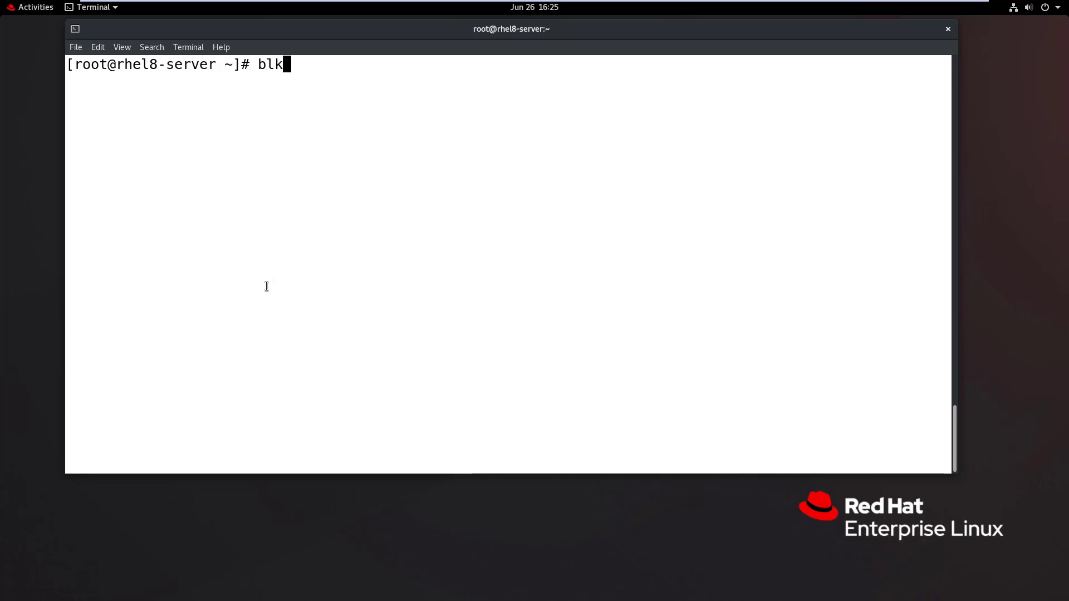
pyautogui.write('id /dev/sr0')
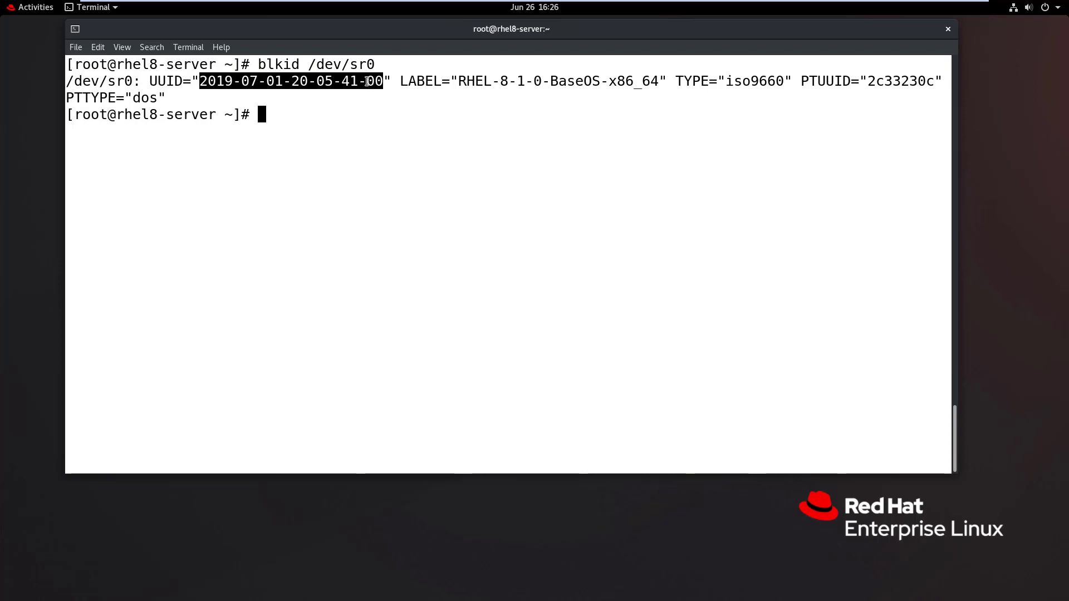
pyautogui.click(283, 128)
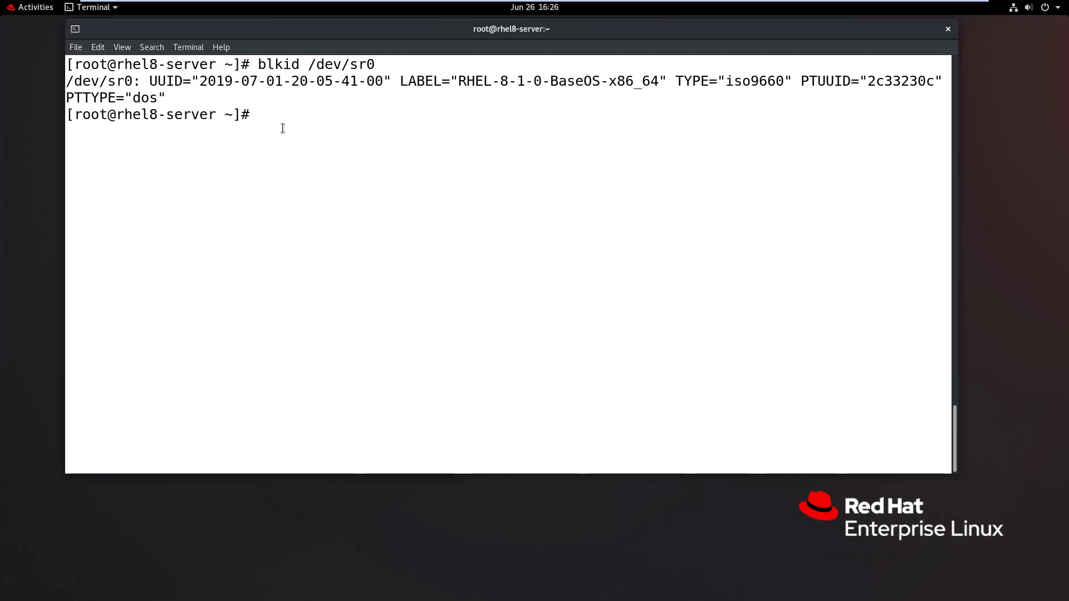
pyautogui.press('Return')
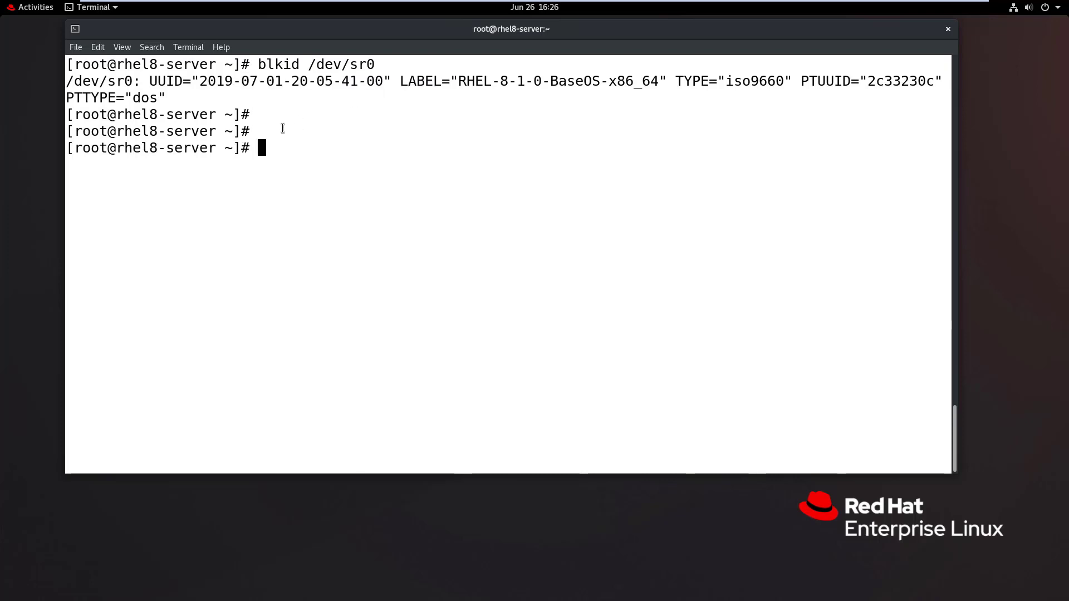
# Edit /etc/fstab in vi, showing the existing root, /boot and swap entries
pyautogui.write('vim /et')
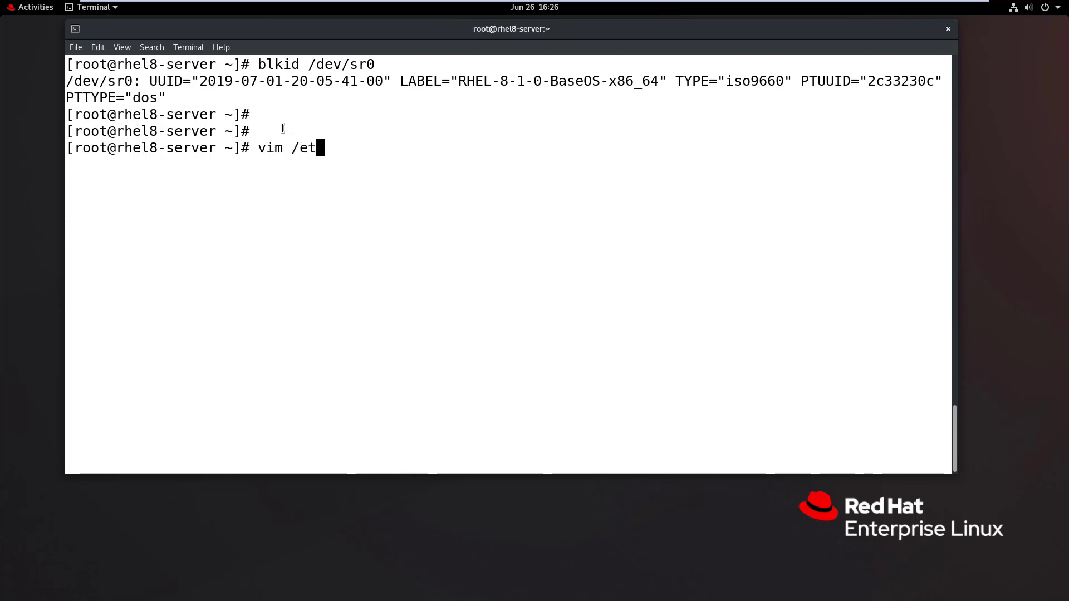
pyautogui.write('c/')
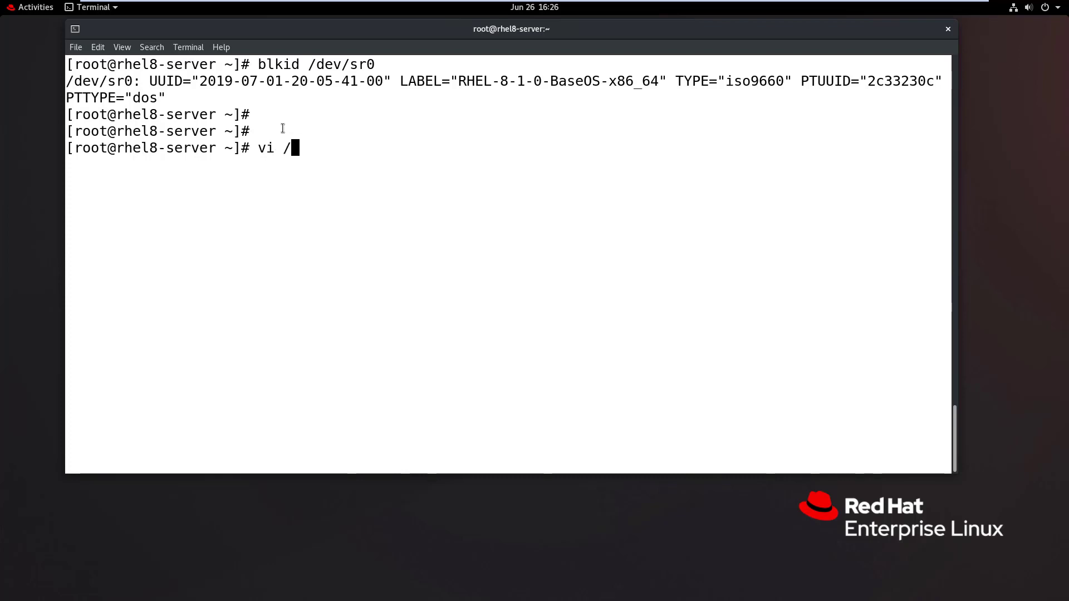
pyautogui.write('etc/fstab')
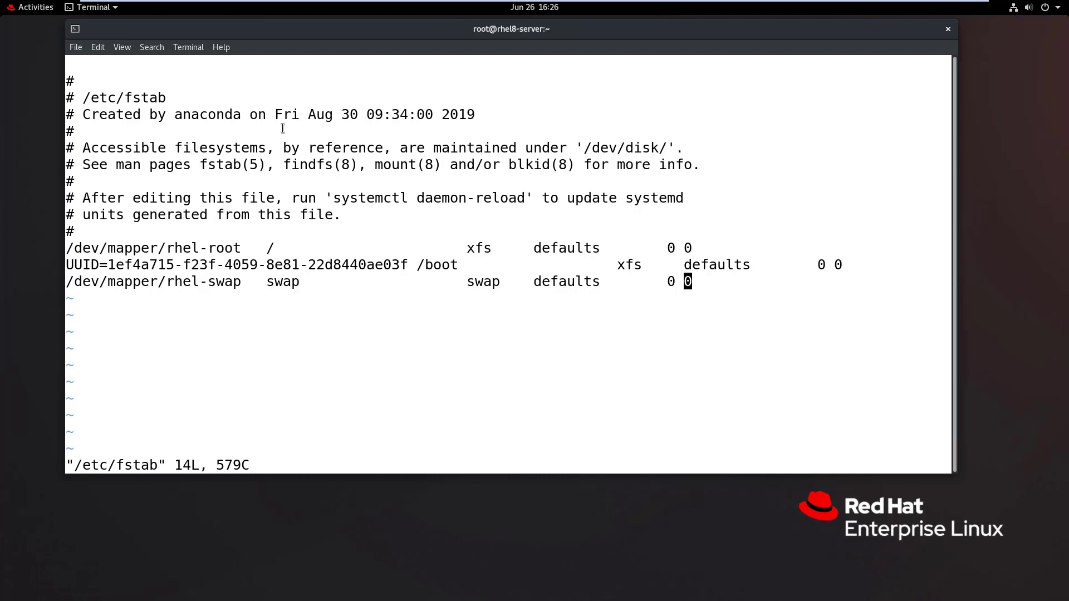
pyautogui.press('i')
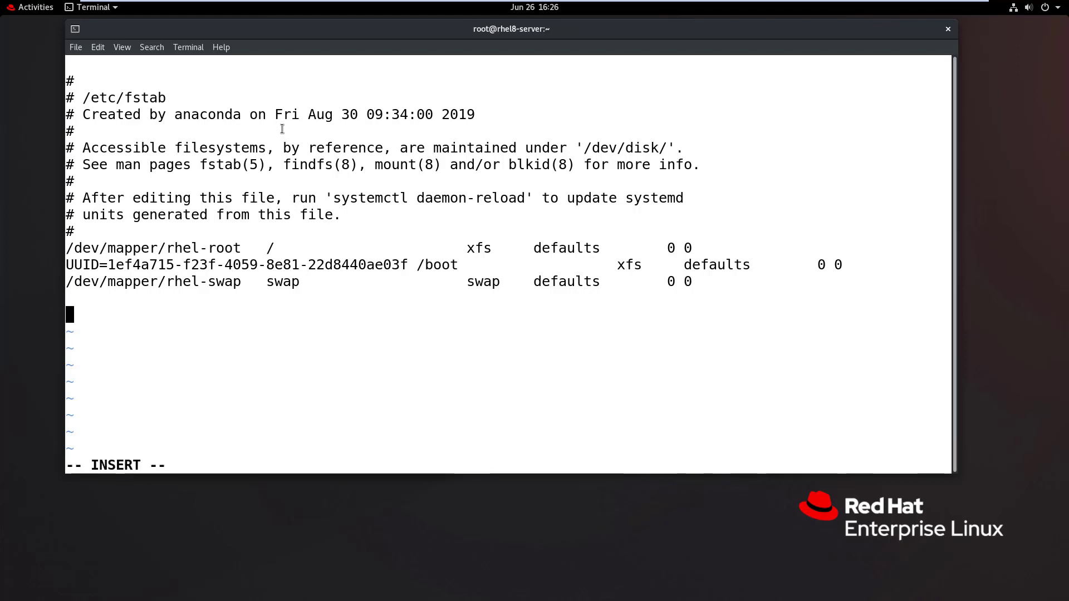
pyautogui.write('UUID=')
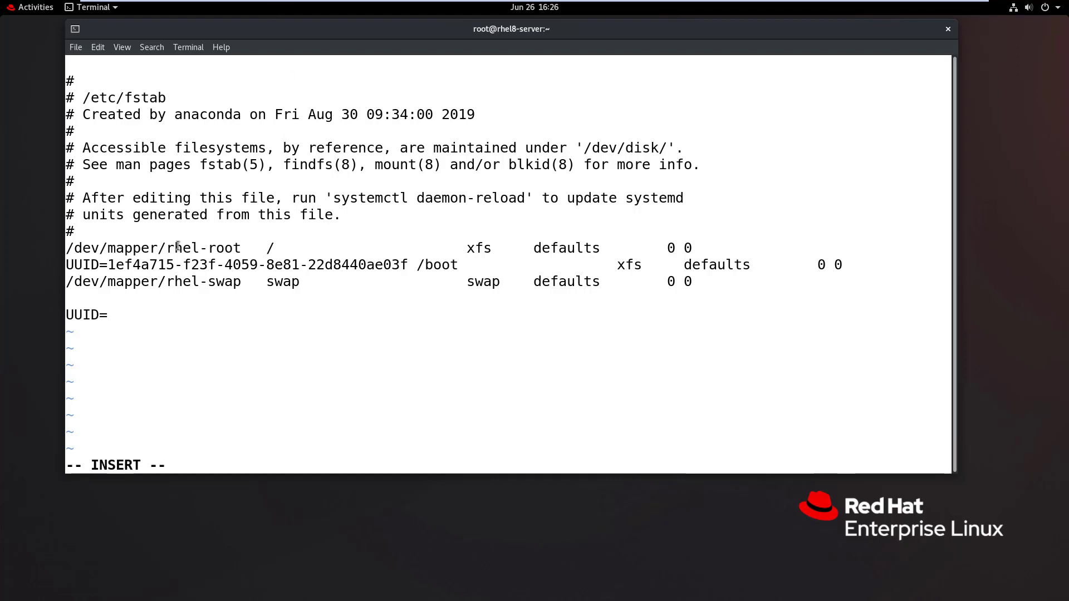
pyautogui.press('ctrl+shift+v')
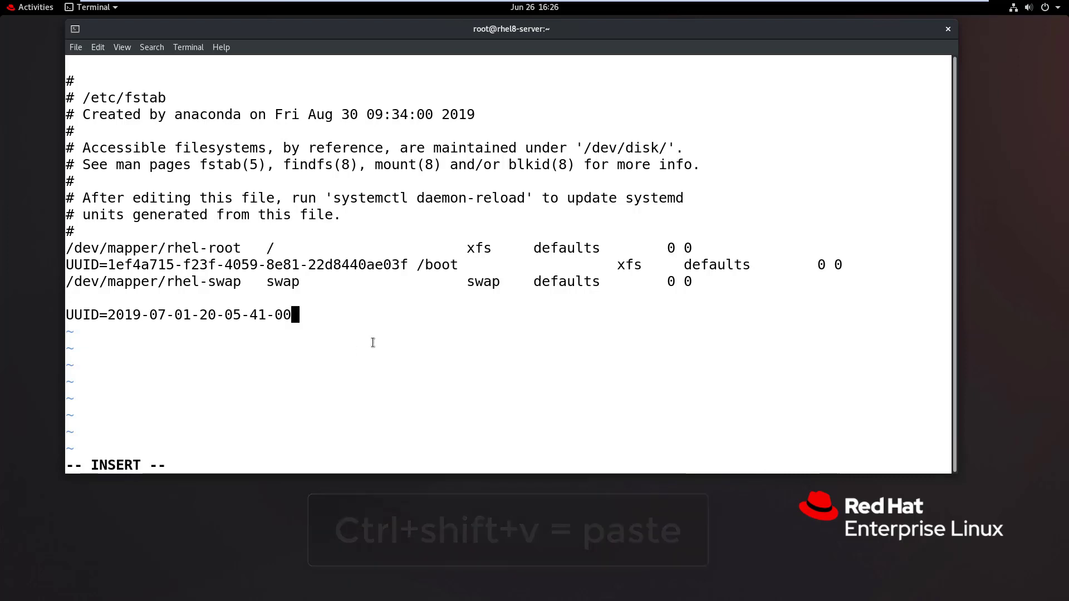
pyautogui.write('/dvdinstall iso')
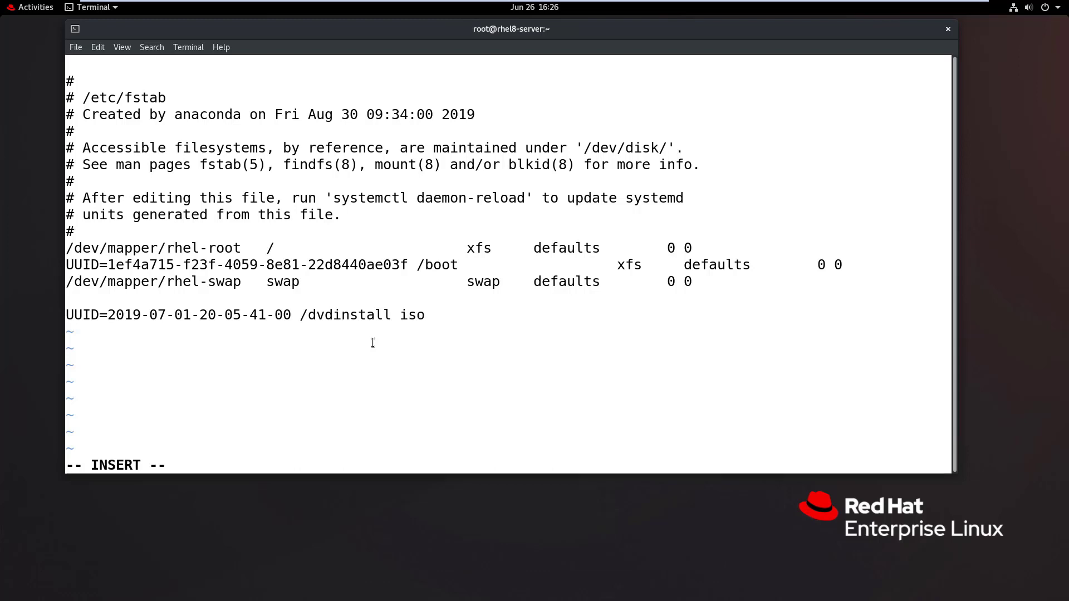
pyautogui.write('9660')
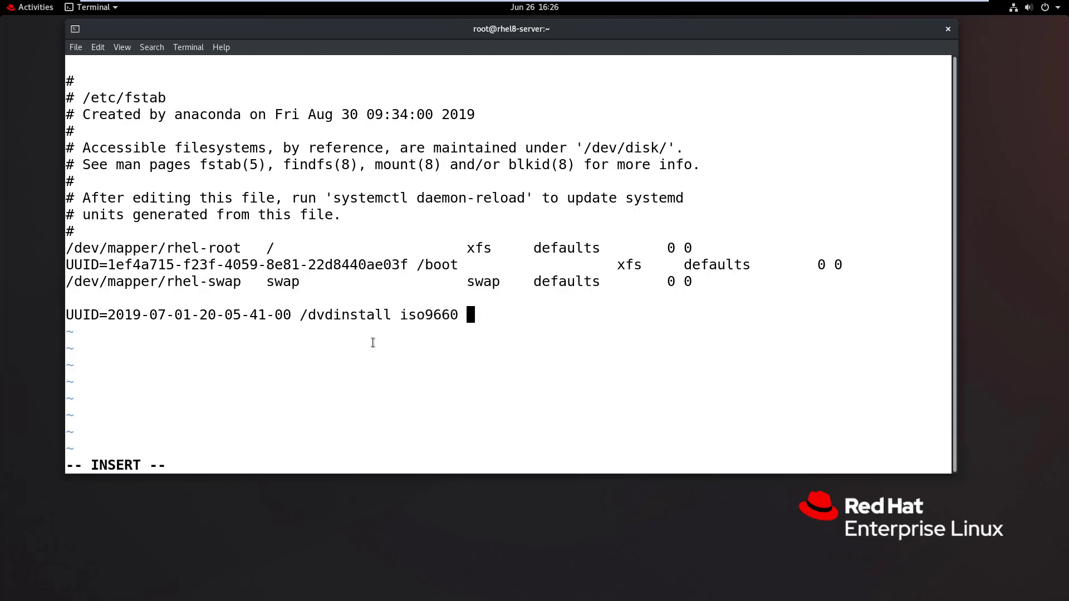
pyautogui.write('defaults 0')
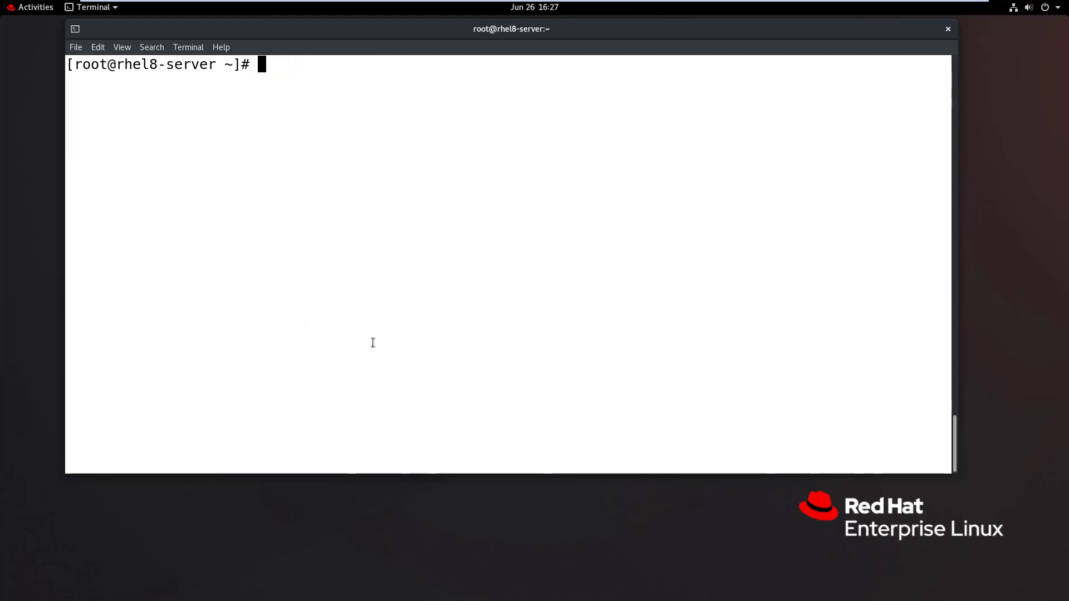
# Mount all fstab entries with 'mount -a' and verify with lsblk that sr0 is mounted at /dvdinstall
pyautogui.write('lsblk')
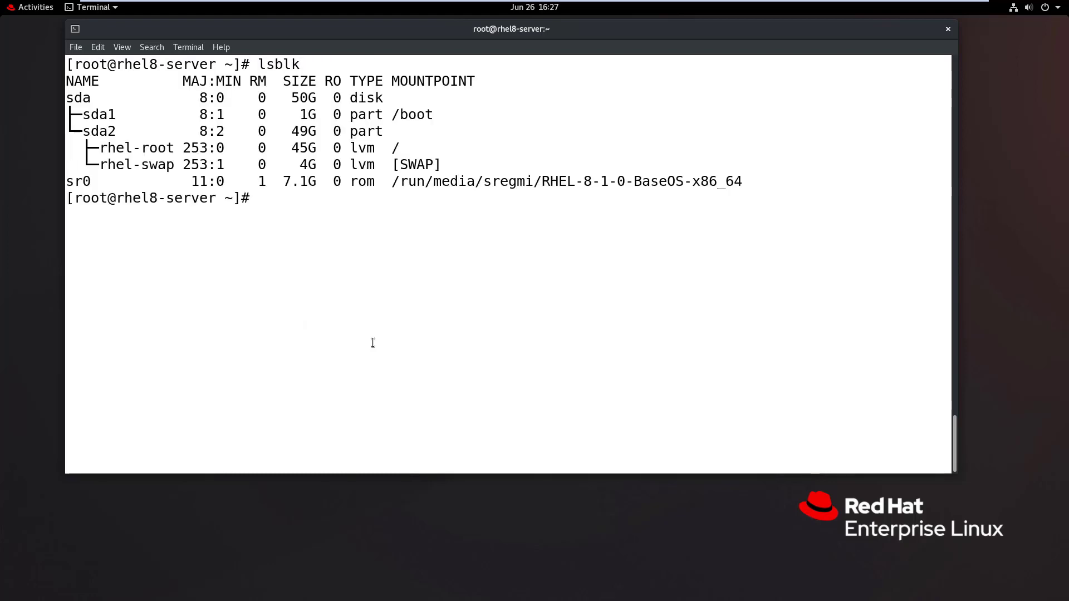
pyautogui.write('mount -a')
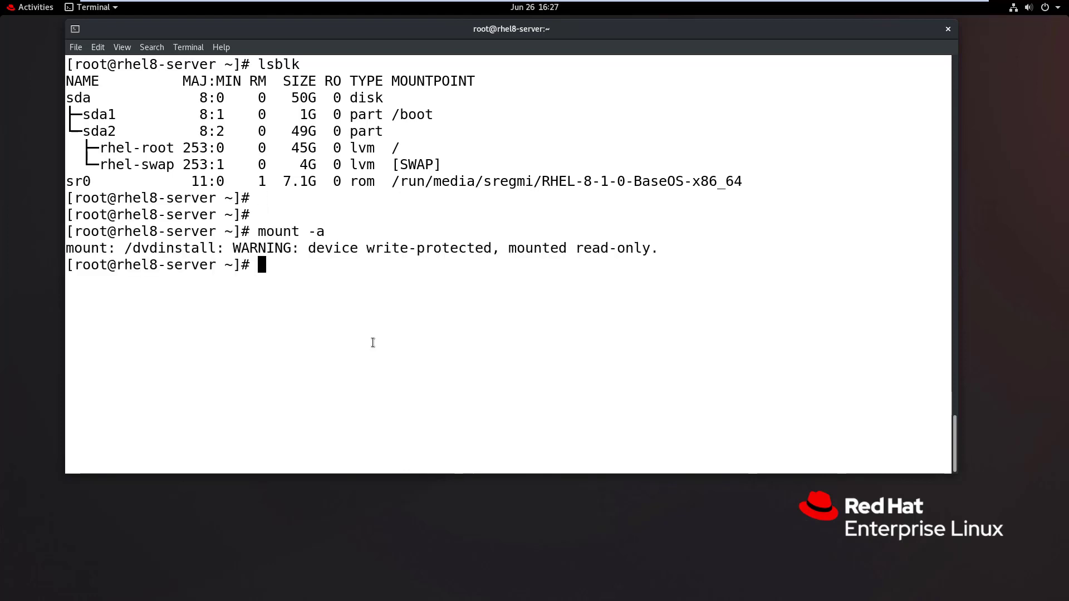
pyautogui.doubleClick(156, 248)
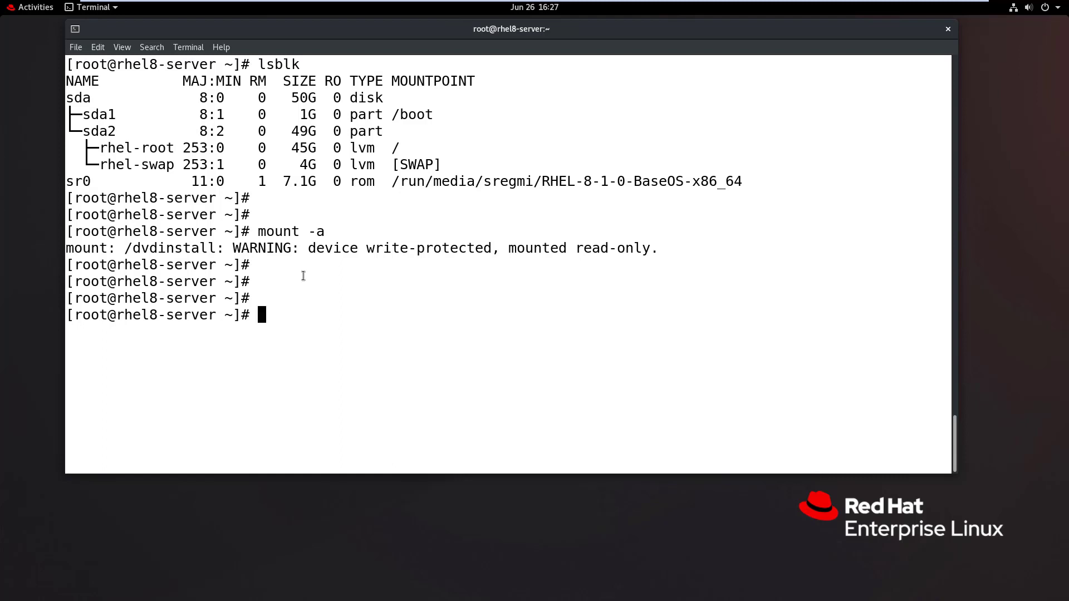
pyautogui.write('lsblk')
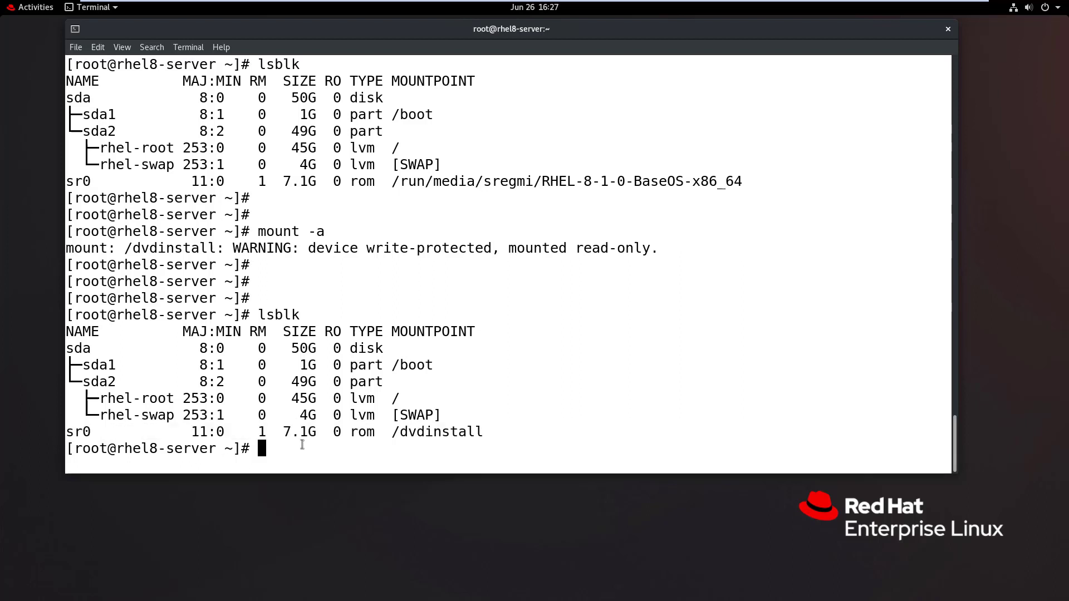
# Reboot the server and sign back in as the user at the login screen
pyautogui.press('Return')
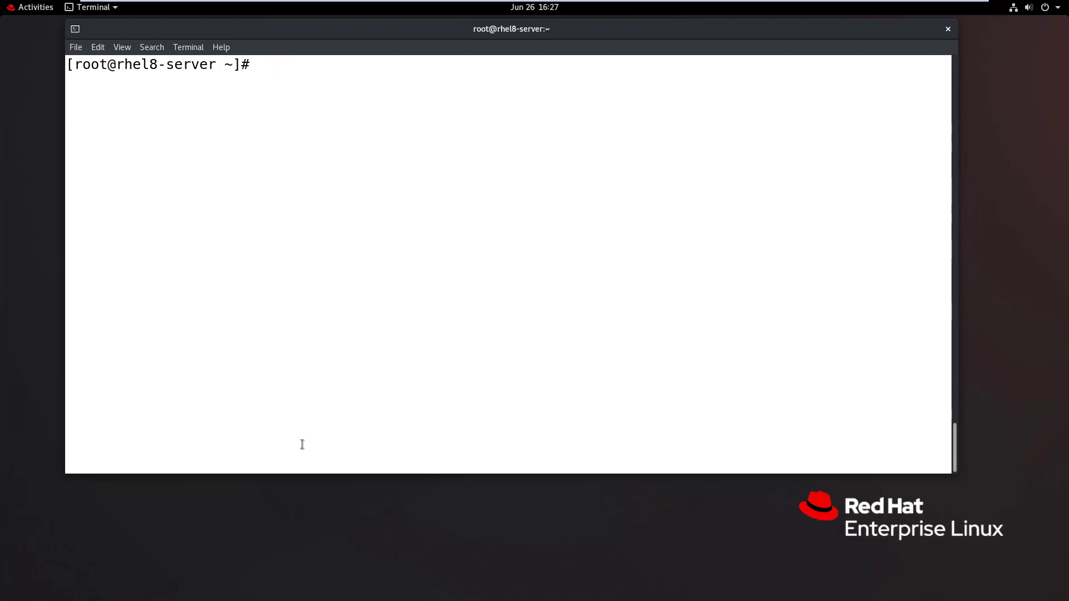
pyautogui.write('reboot')
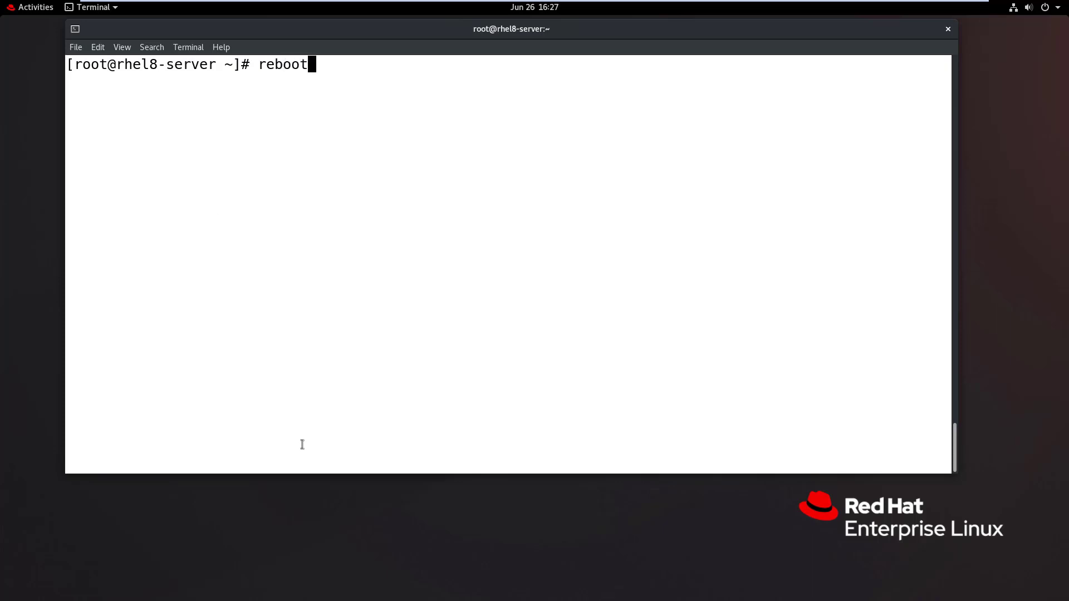
pyautogui.press('Return')
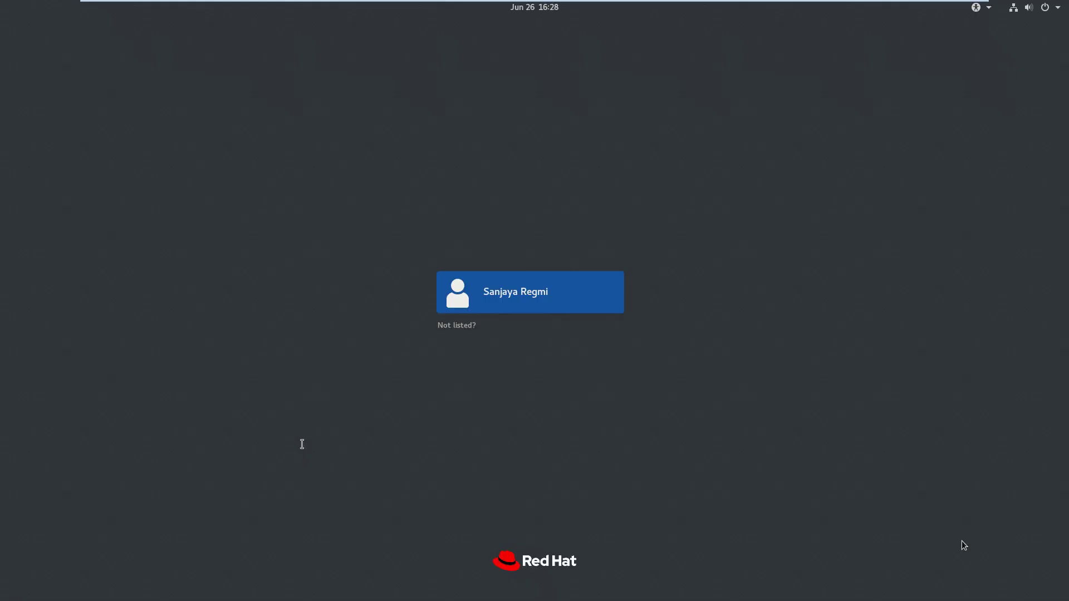
pyautogui.click(530, 291)
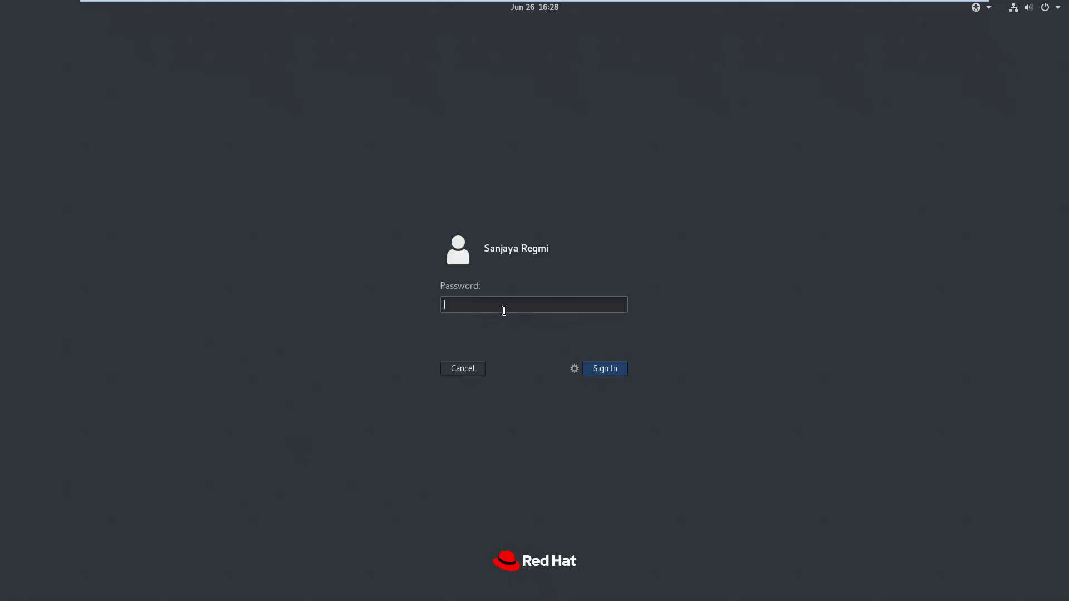
pyautogui.click(604, 368)
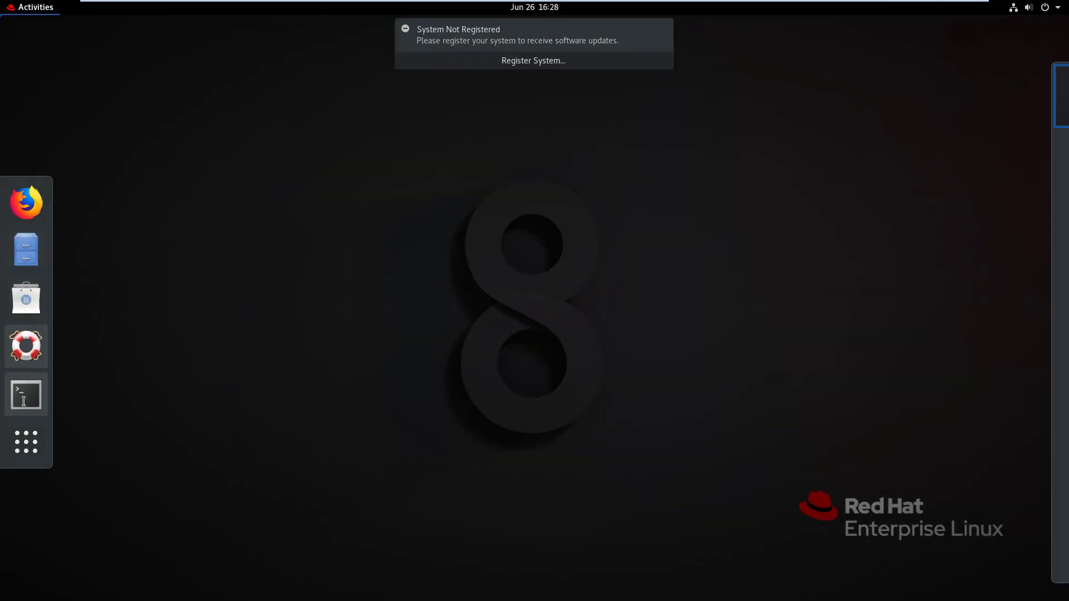
# In a fresh terminal, run lsblk to confirm sr0 is still mounted at /dvdinstall after the reboot
pyautogui.click(25, 395)
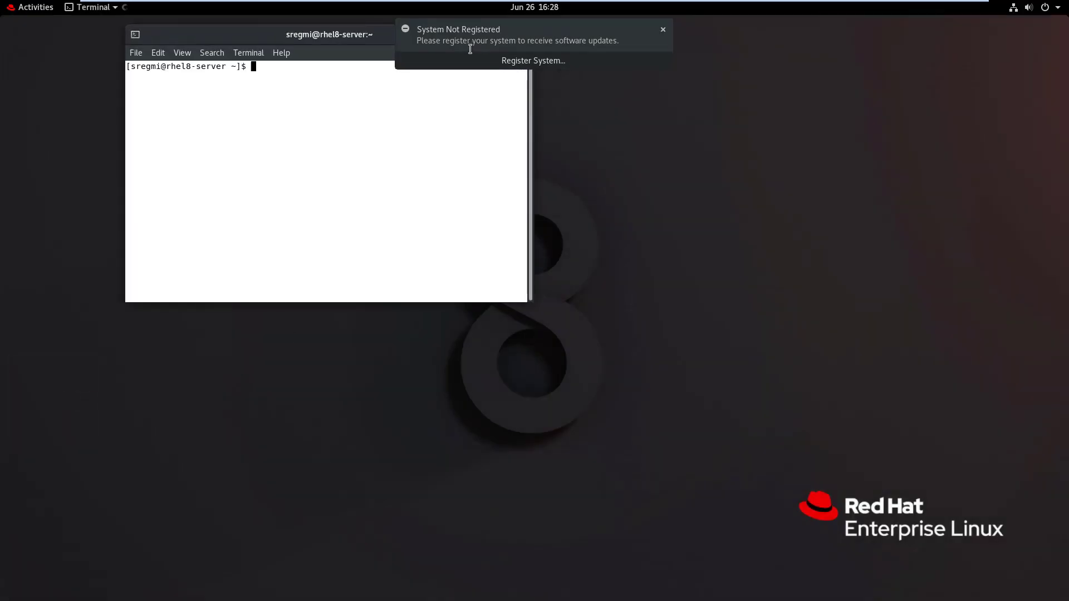
pyautogui.click(662, 29)
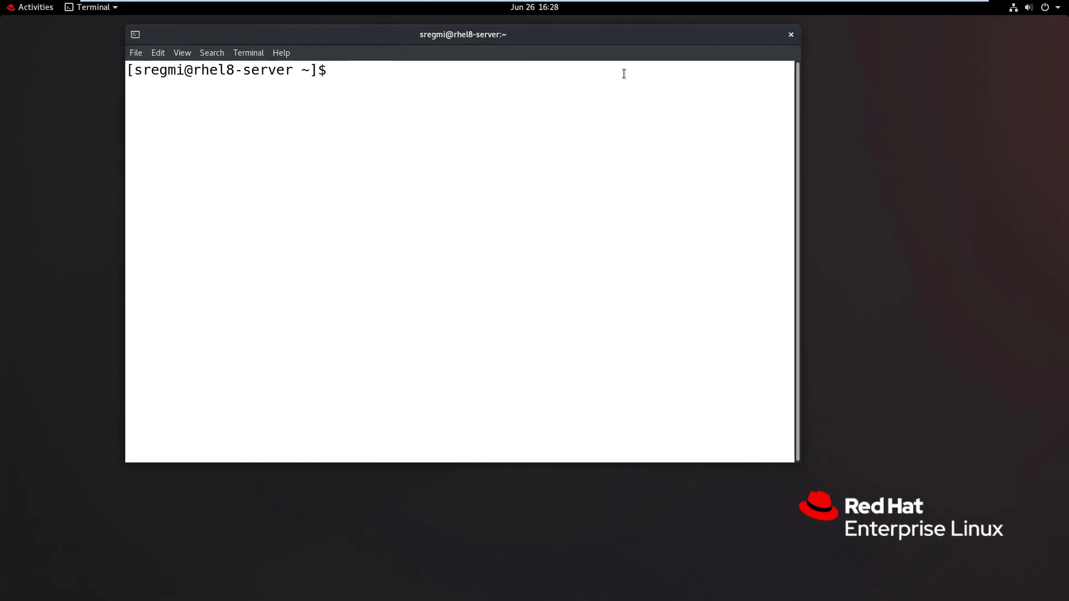
pyautogui.write('lsblk')
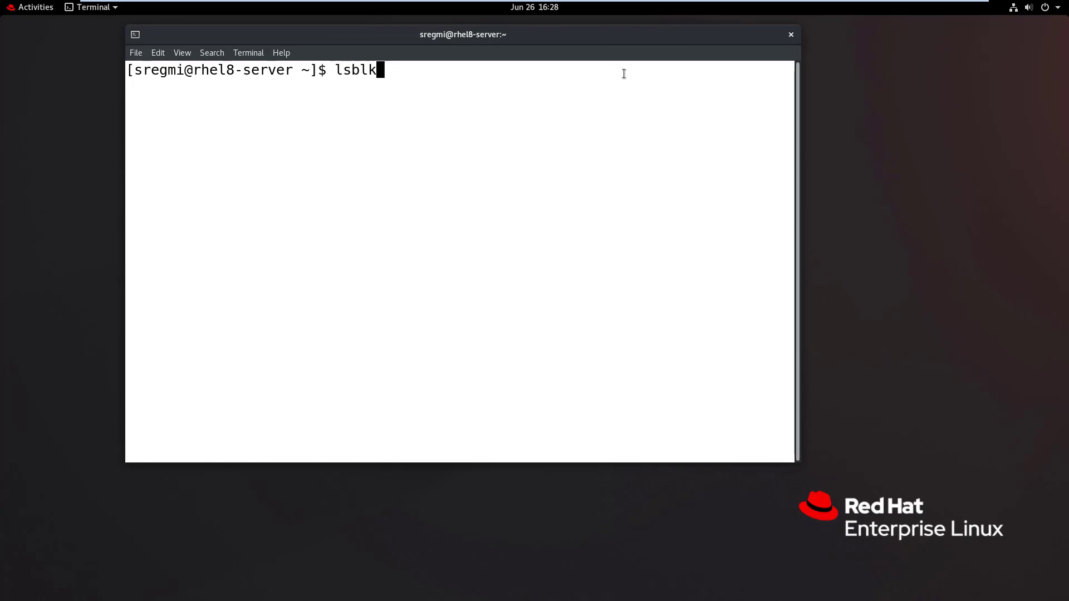
pyautogui.press('Return')
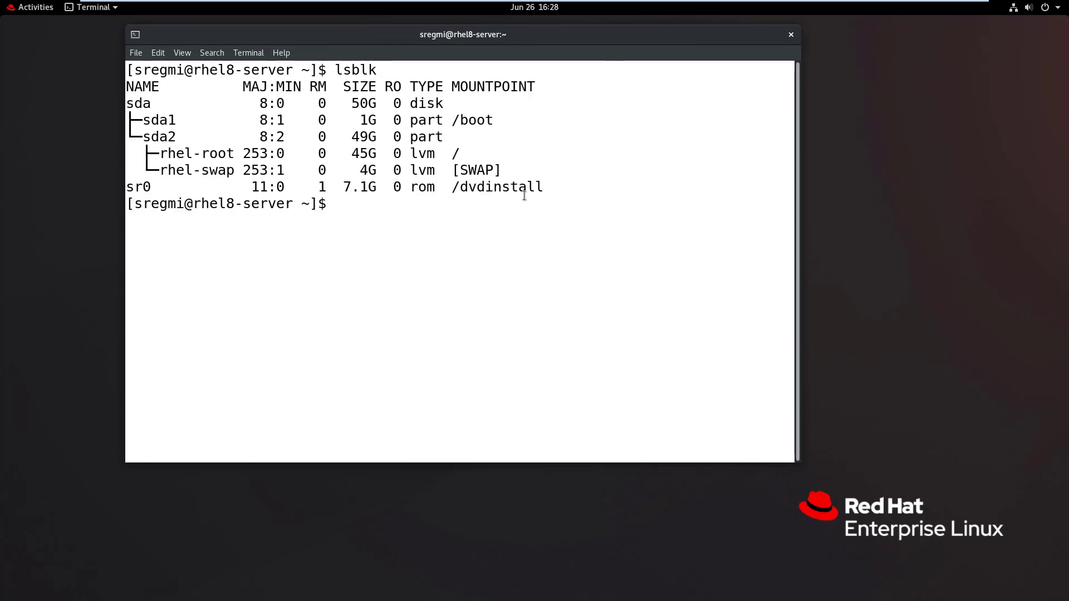